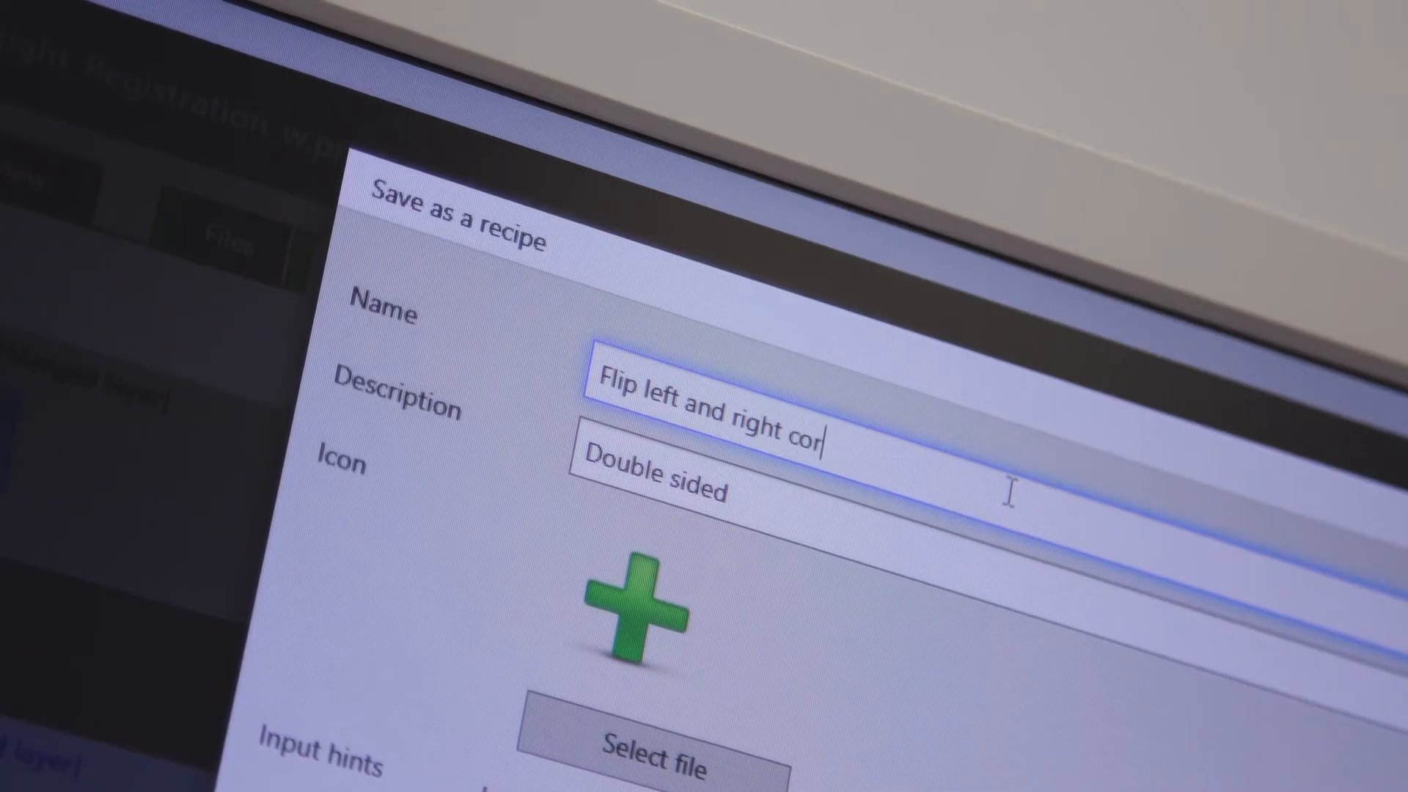
Show the sticker job's media layout with the 'Hi' sticker repeated in a 3×3 grid.
type("ner")
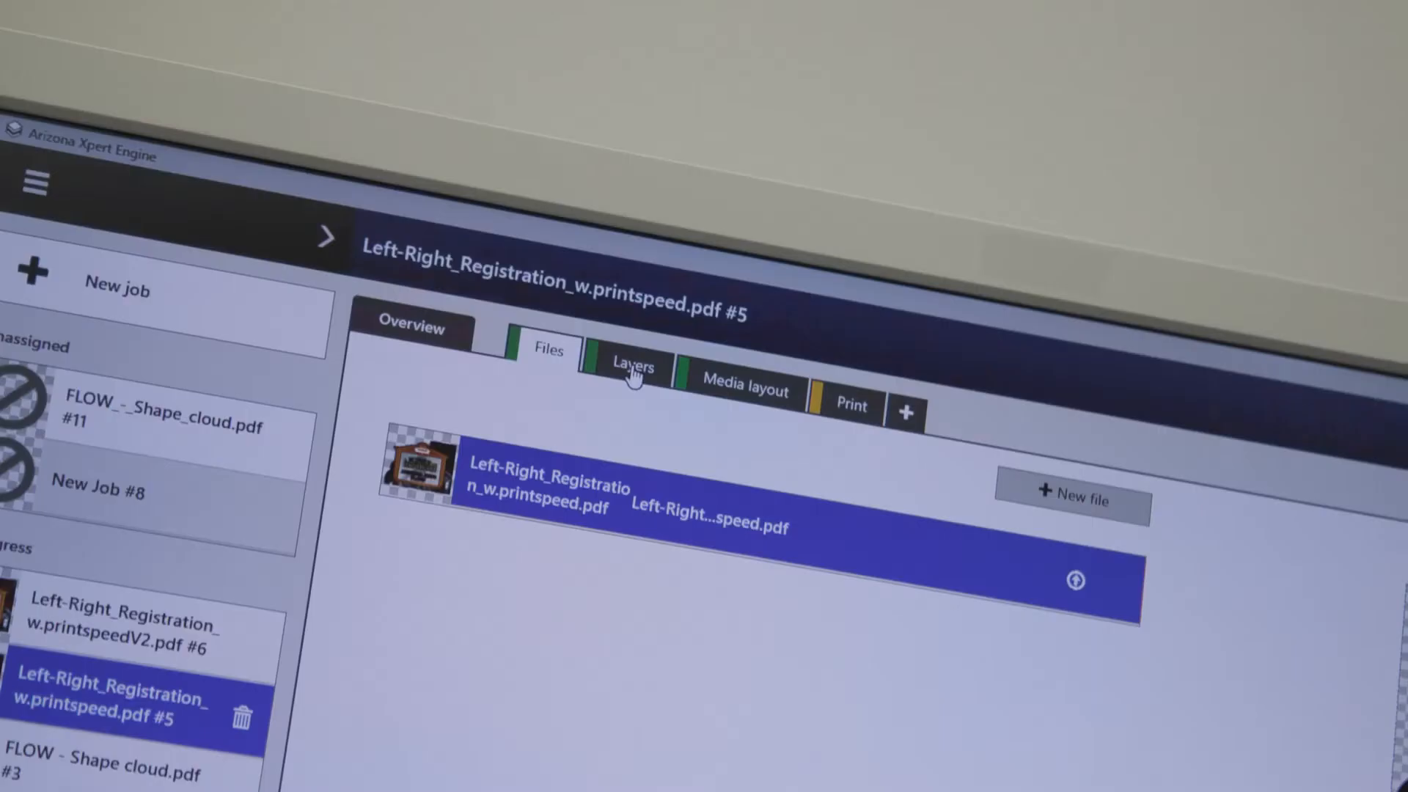
left_click(632, 367)
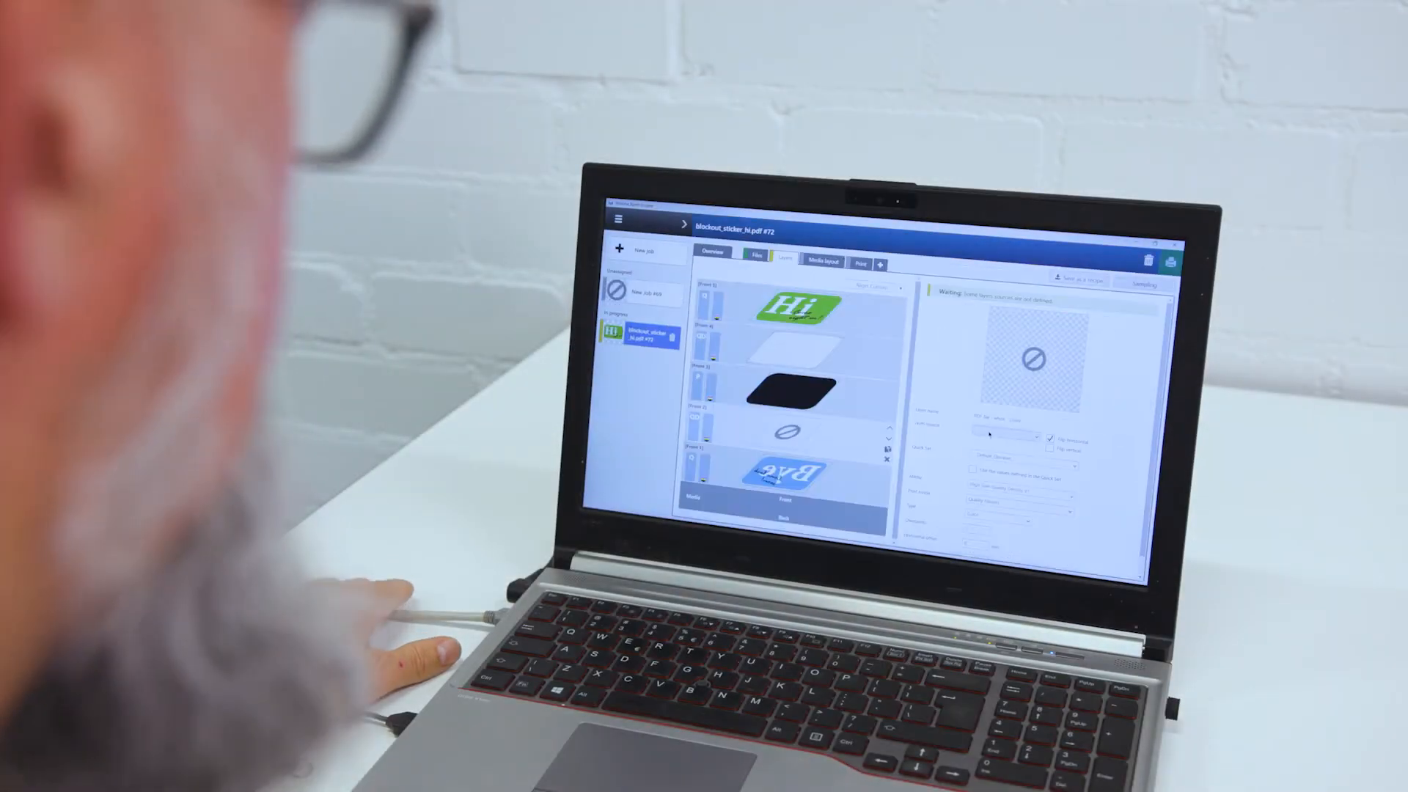
left_click(821, 261)
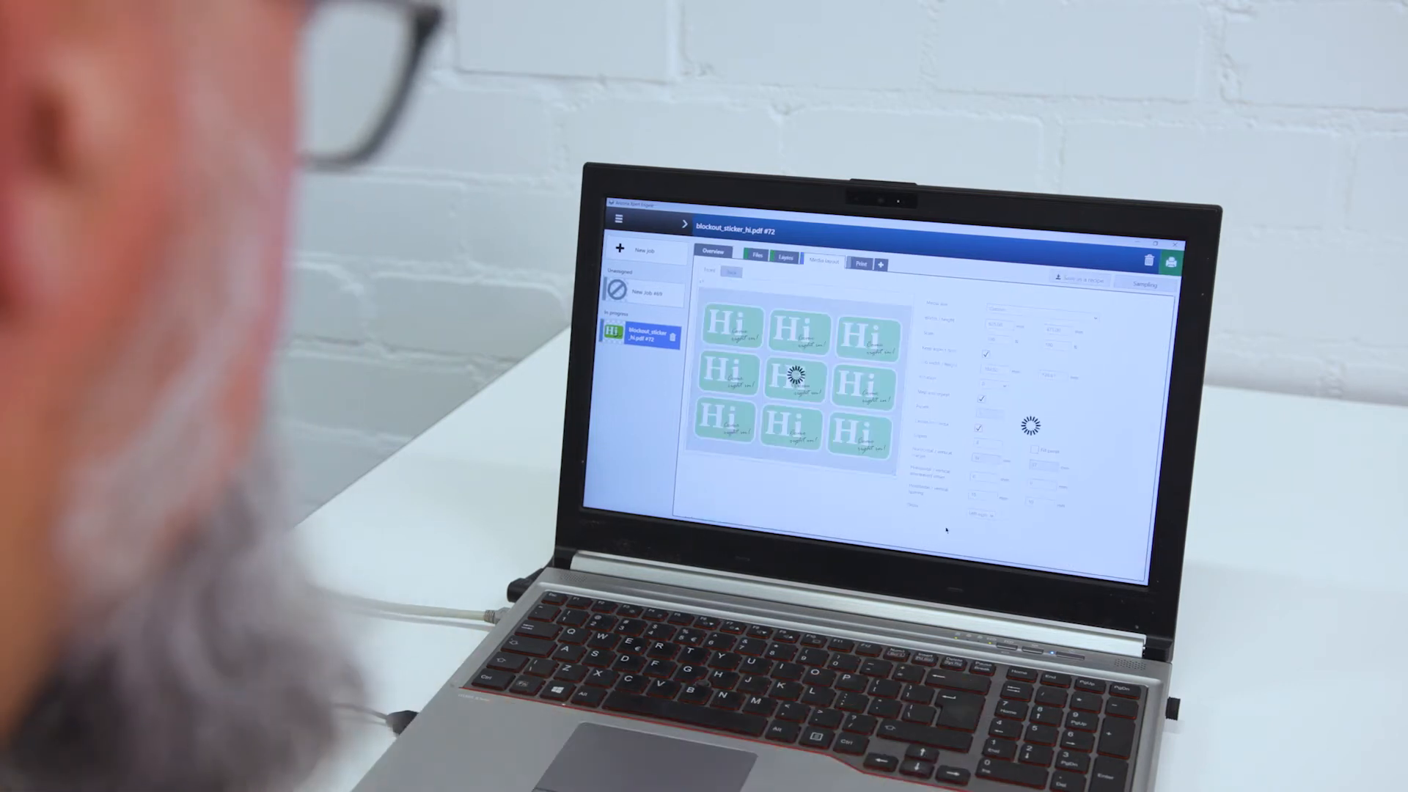